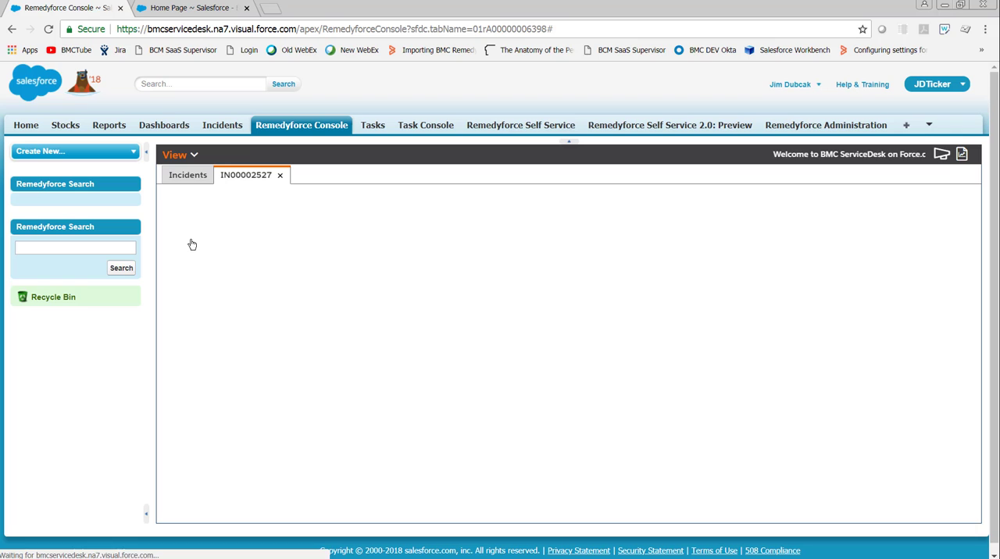
Attempt to close incident IN00002527, surfacing the Visualforce error about Closure Category needing Incident Type.
{"action": "left_click", "coordinate": [247, 175]}
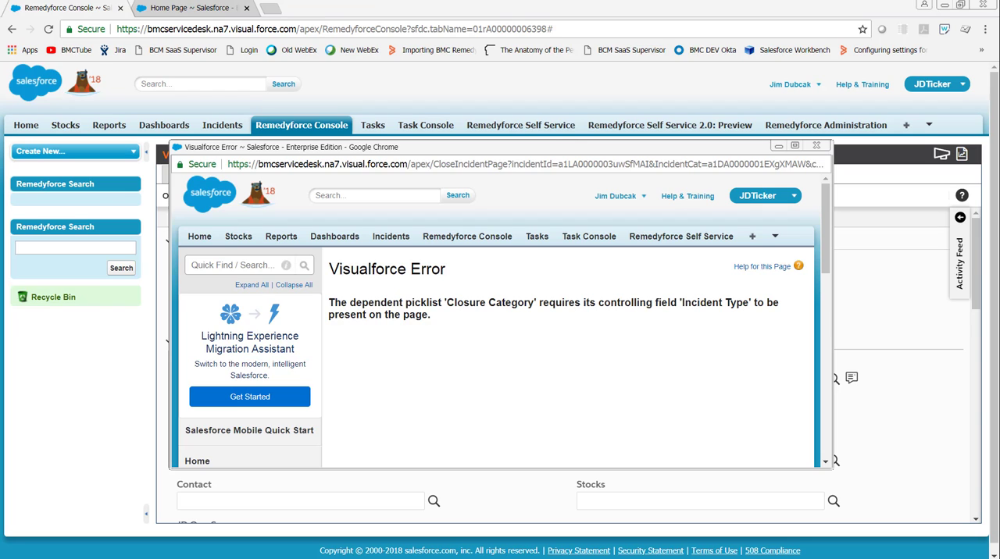
From Setup home, open the managed Incident custom object definition under Recent Items.
{"action": "left_click", "coordinate": [817, 147]}
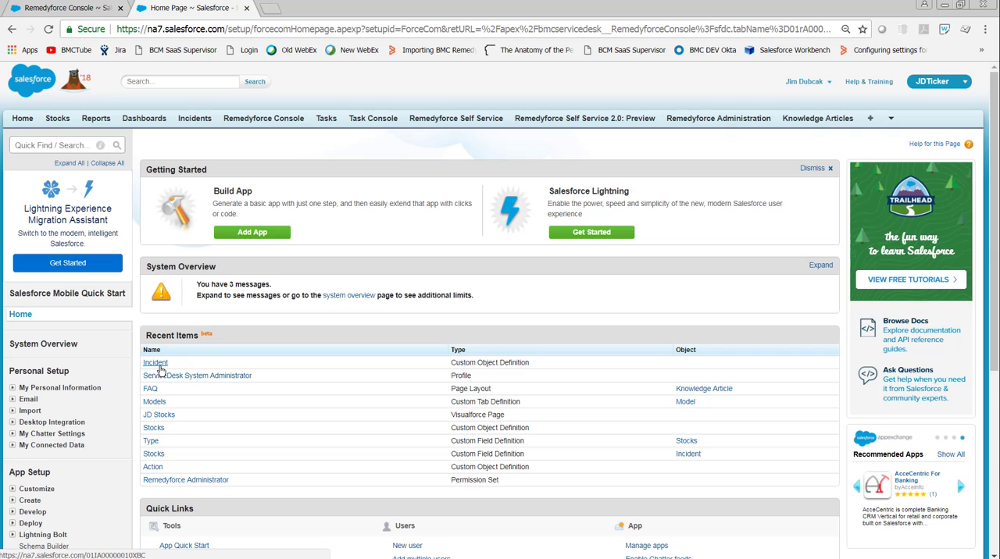
{"action": "scroll", "scroll_direction": "down", "scroll_amount": 3}
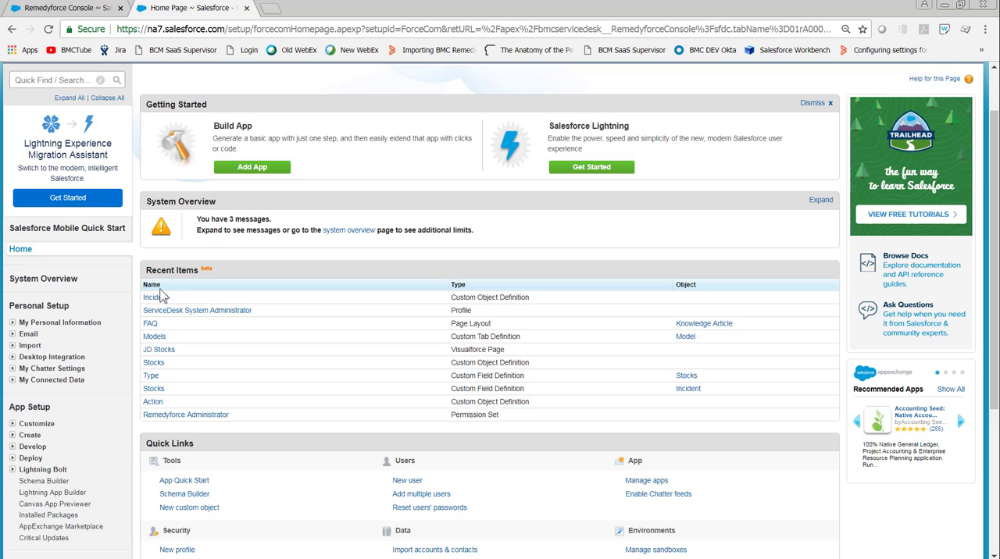
{"action": "mouse_move", "coordinate": [156, 296]}
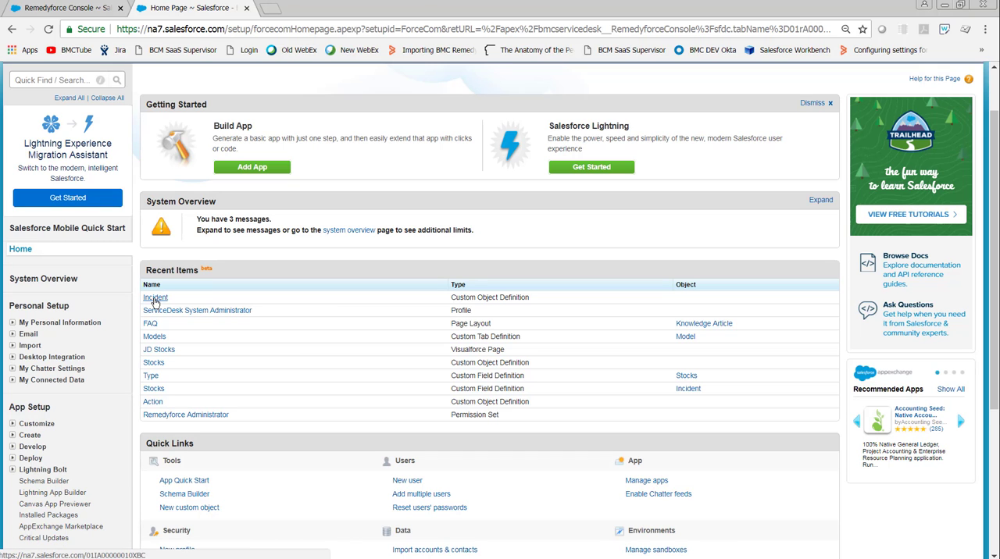
{"action": "left_click", "coordinate": [156, 297]}
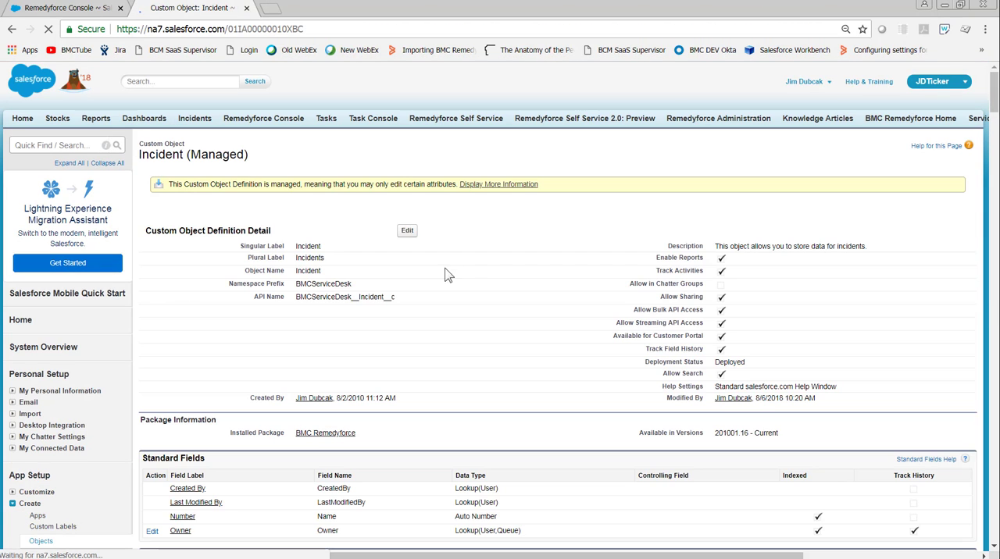
{"action": "scroll", "scroll_direction": "down", "scroll_amount": 3}
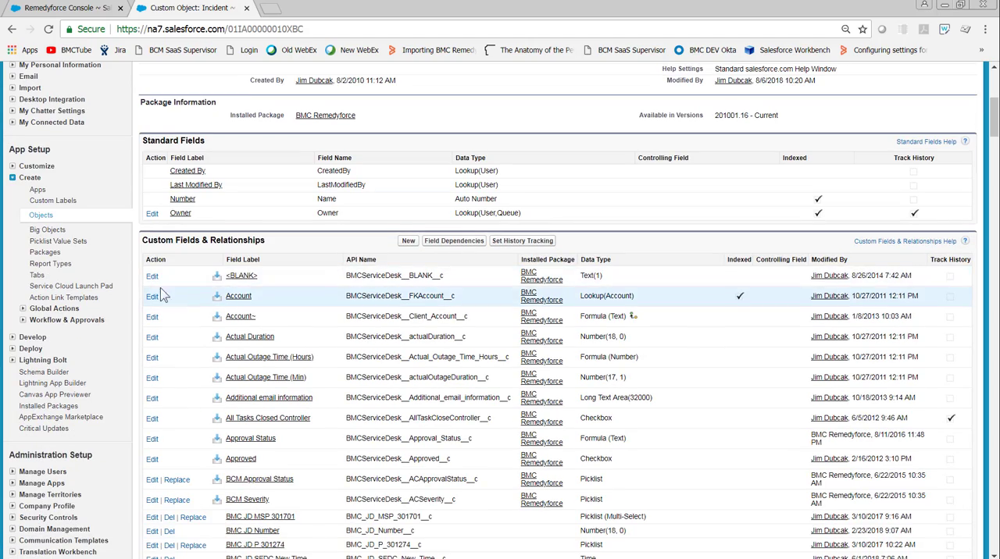
{"action": "scroll", "scroll_direction": "down", "scroll_amount": 3}
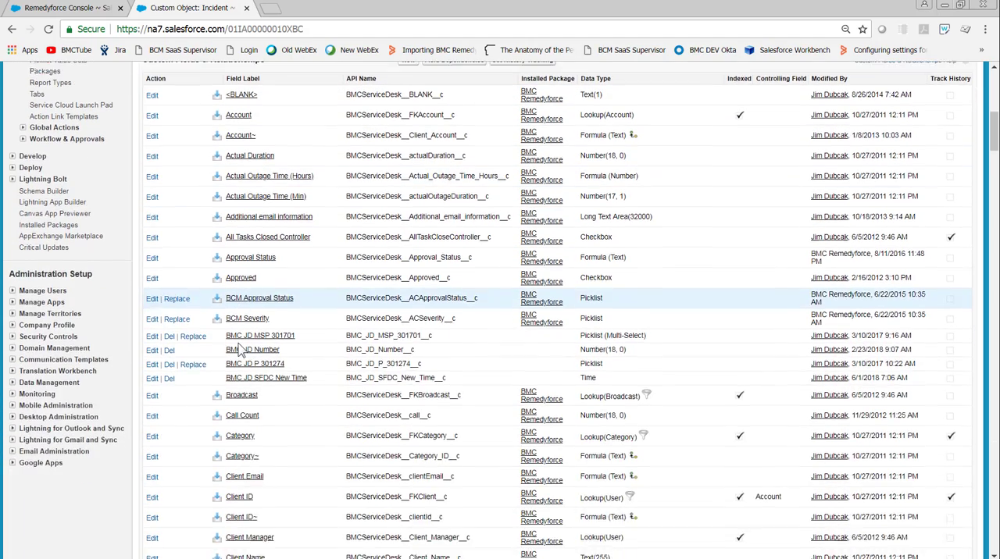
{"action": "scroll", "scroll_direction": "down", "scroll_amount": 3}
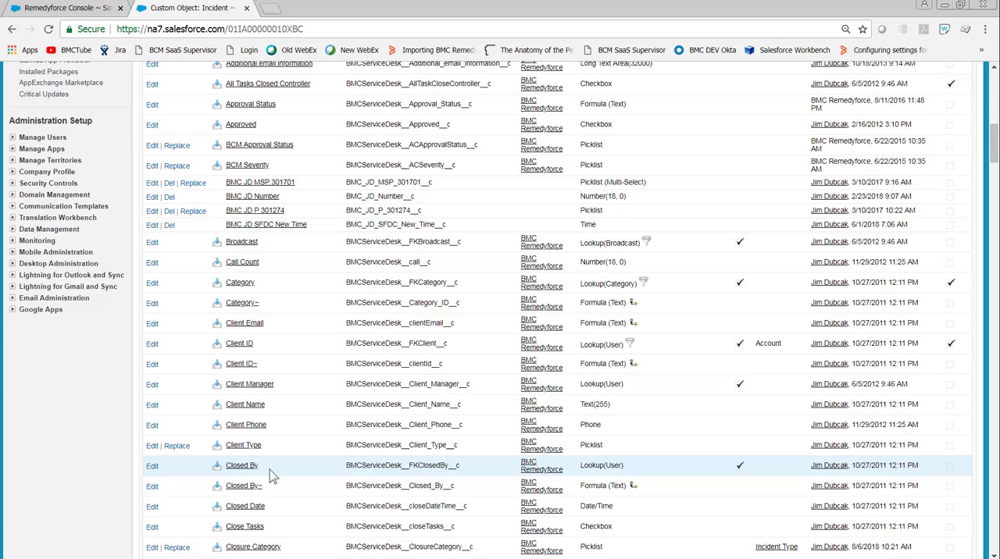
{"action": "scroll", "scroll_direction": "down", "scroll_amount": 3}
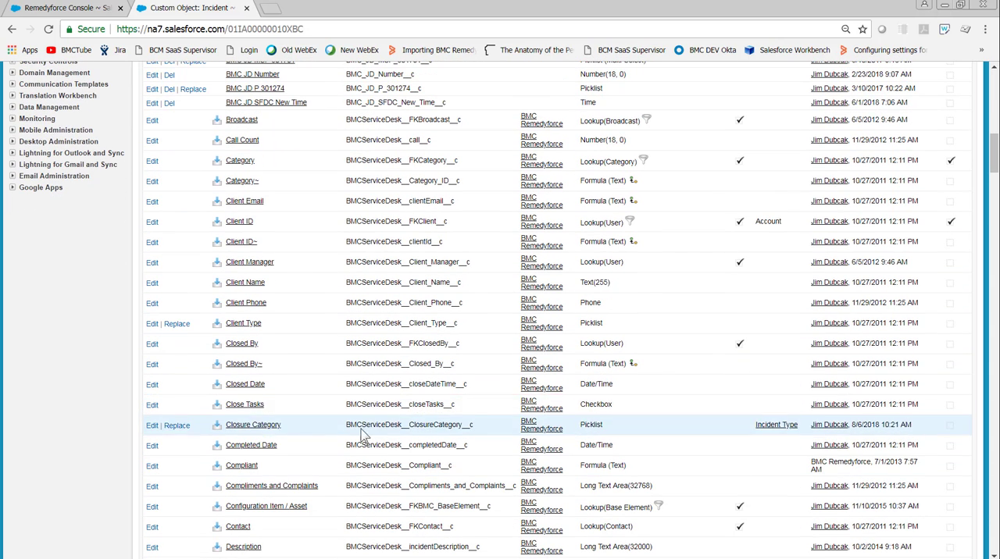
{"action": "mouse_move", "coordinate": [830, 405]}
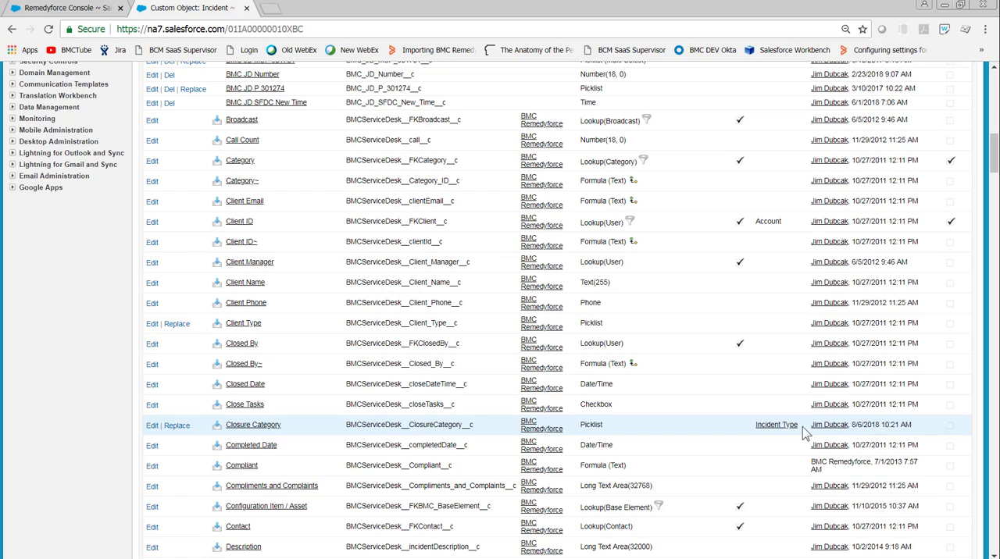
{"action": "double_click", "coordinate": [775, 425]}
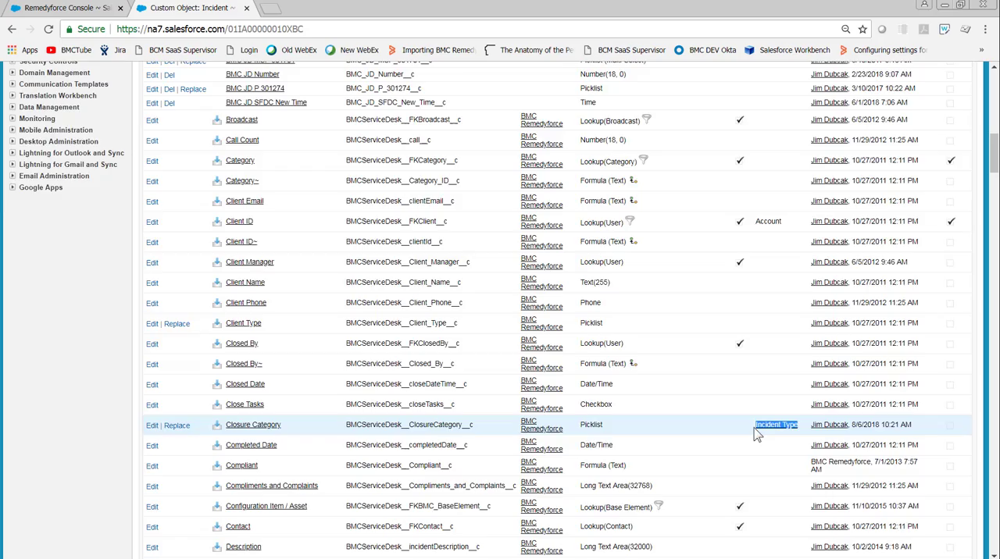
Go to the Incident object's Field Sets and edit the Close Form field set.
{"action": "left_click", "coordinate": [513, 206]}
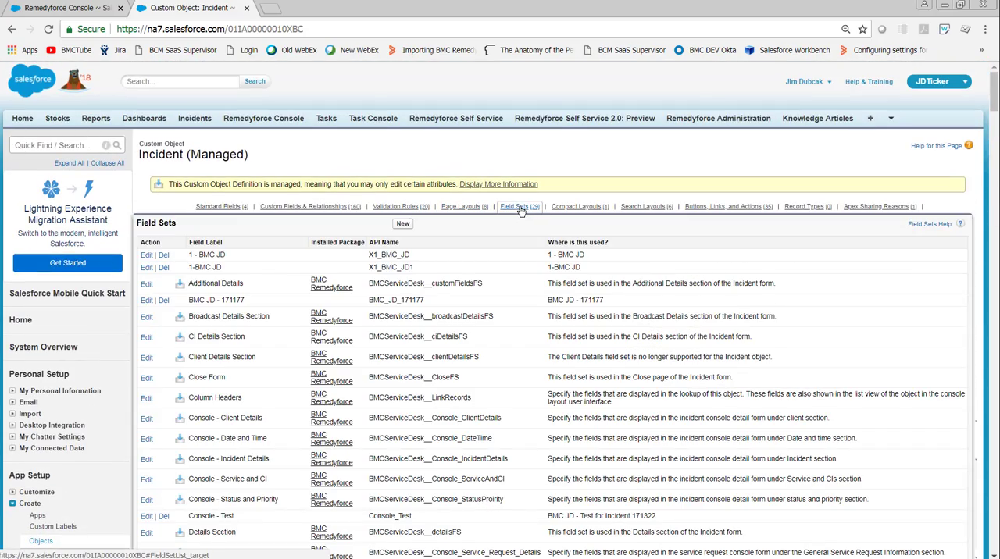
{"action": "scroll", "scroll_direction": "down", "scroll_amount": 3}
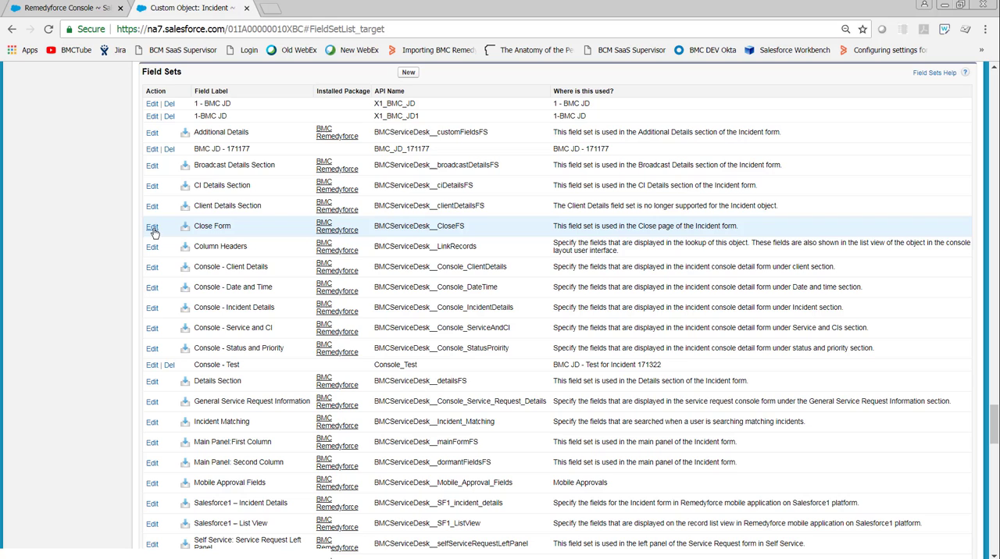
{"action": "left_click", "coordinate": [153, 226]}
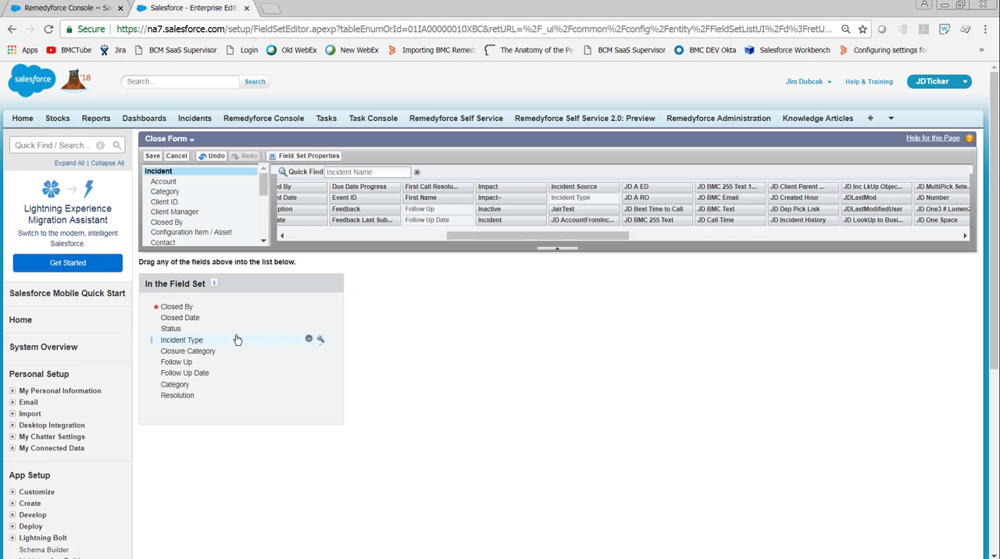
Save the Close Form field set with Incident Type included and return to the incident console.
{"action": "left_click", "coordinate": [153, 156]}
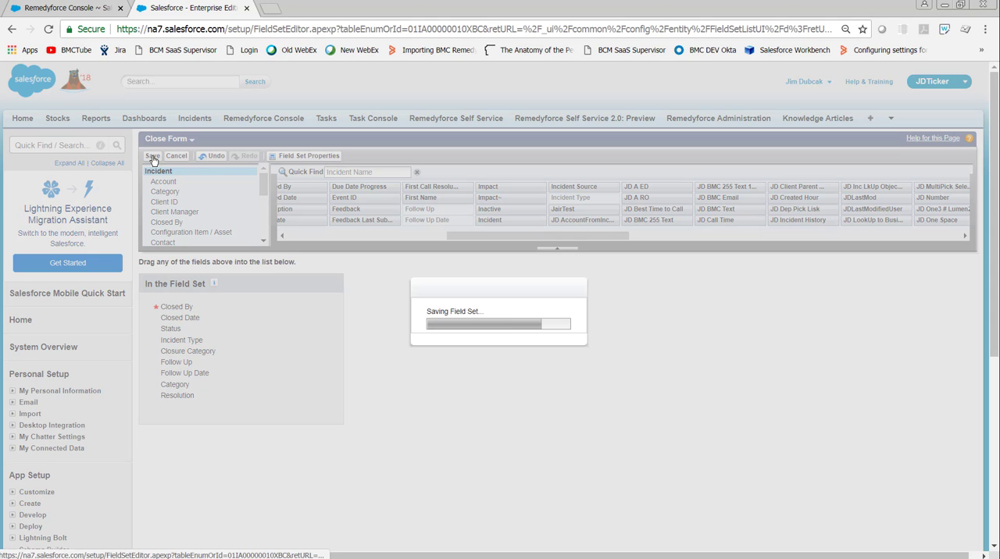
{"action": "left_click", "coordinate": [152, 157]}
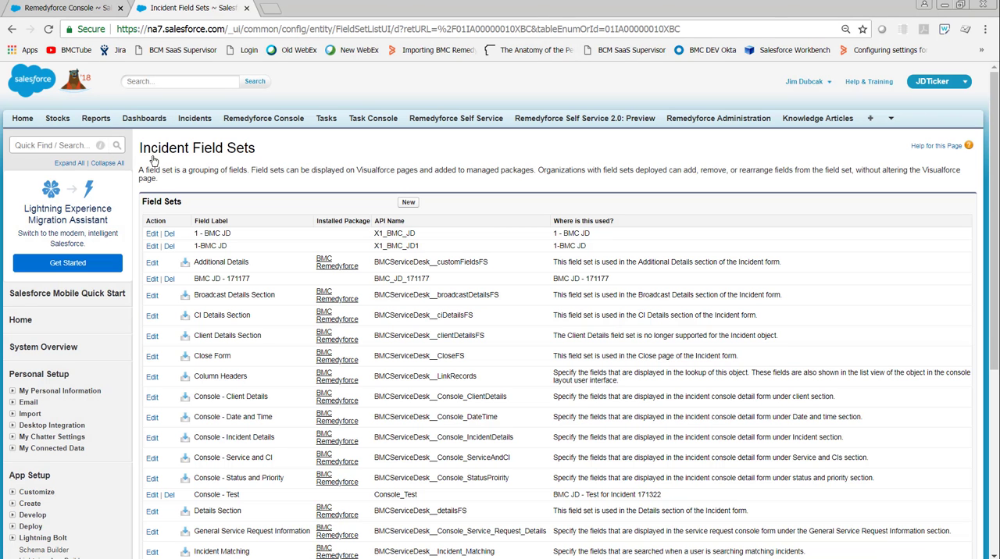
{"action": "left_click", "coordinate": [262, 119]}
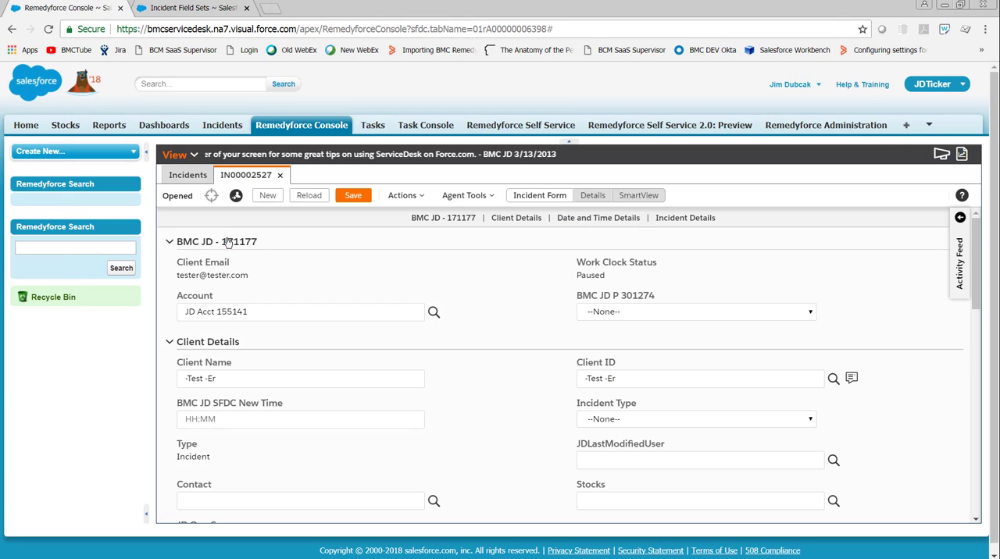
Reload incident IN00002527 and choose Actions > Close; the Close window now shows Incident Type and Closure Category.
{"action": "left_click", "coordinate": [310, 195]}
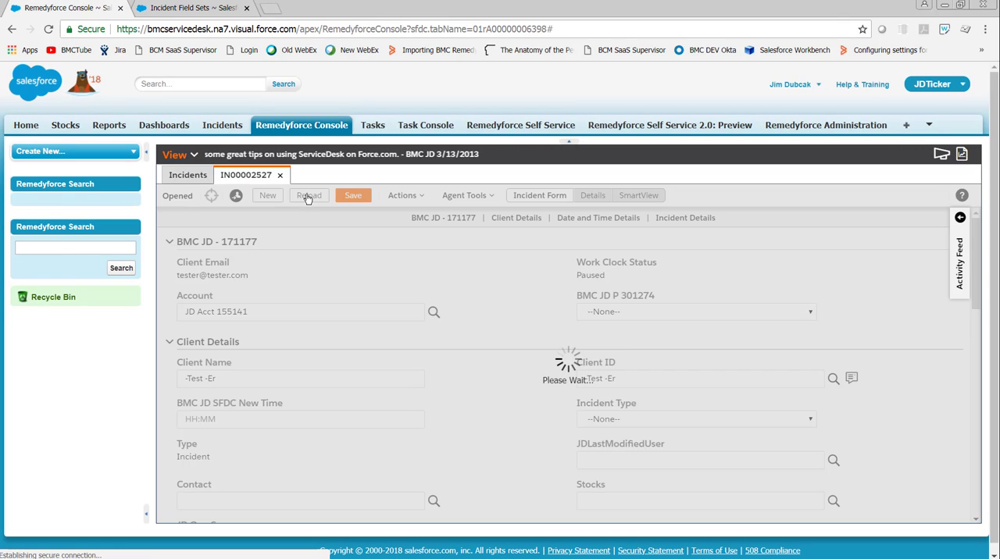
{"action": "left_click", "coordinate": [308, 195]}
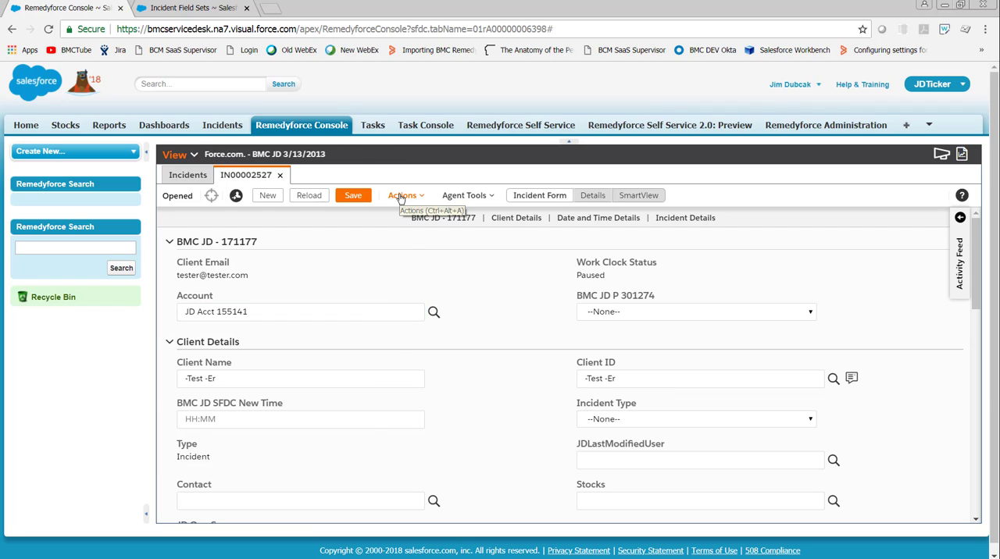
{"action": "left_click", "coordinate": [404, 196]}
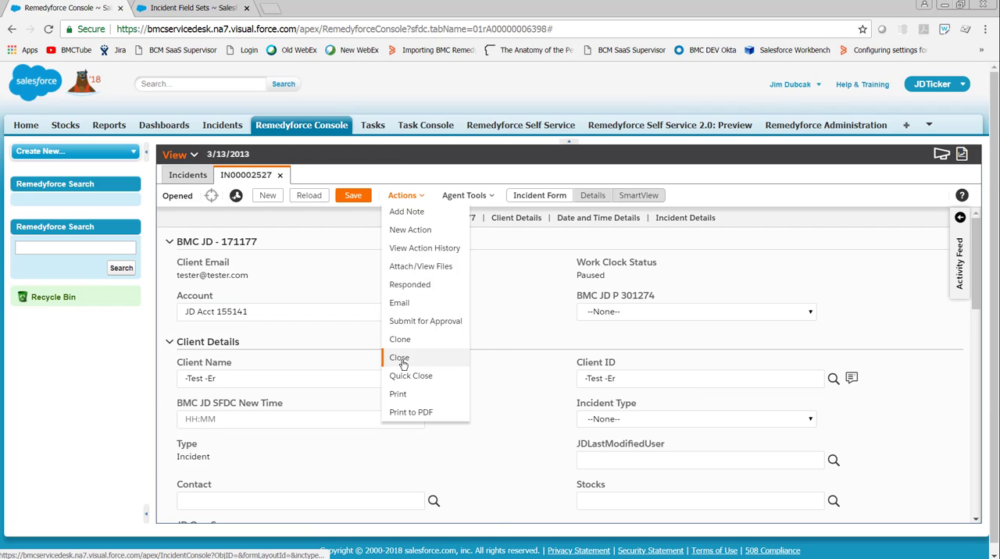
{"action": "left_click", "coordinate": [400, 357]}
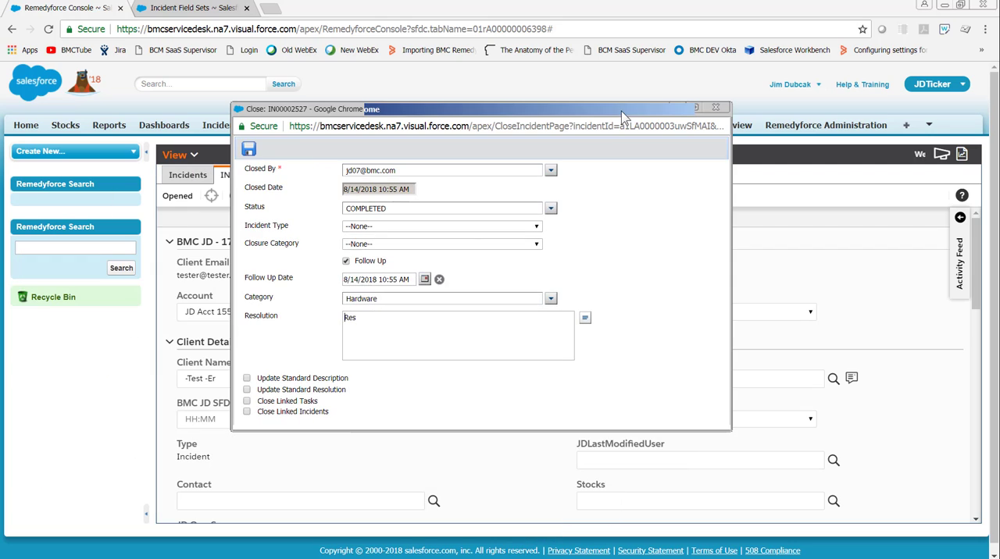